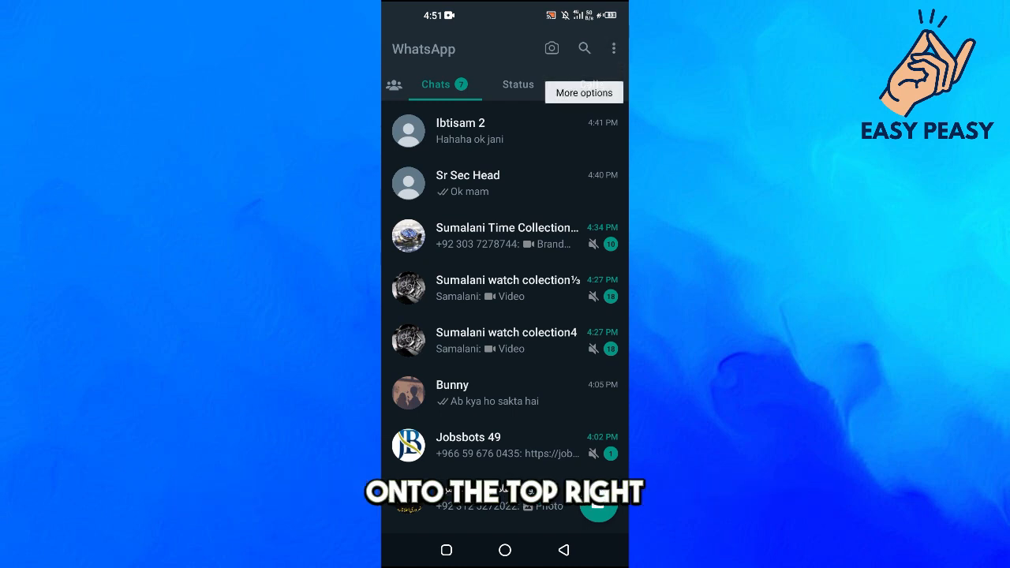
Step: Go to Settings > Chats > Chat backup from WhatsApp's three-dot menu
left_click(614, 47)
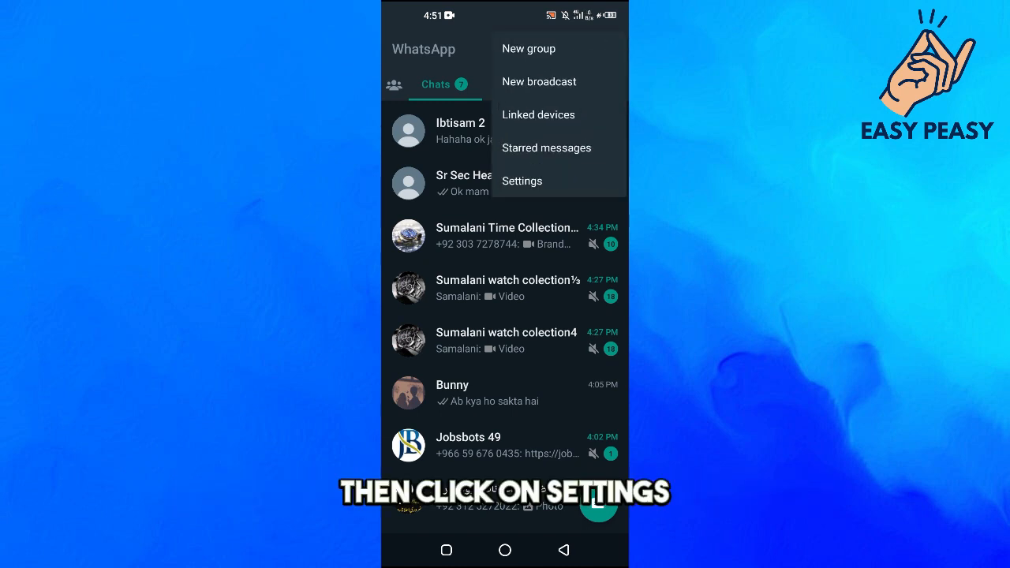
left_click(522, 180)
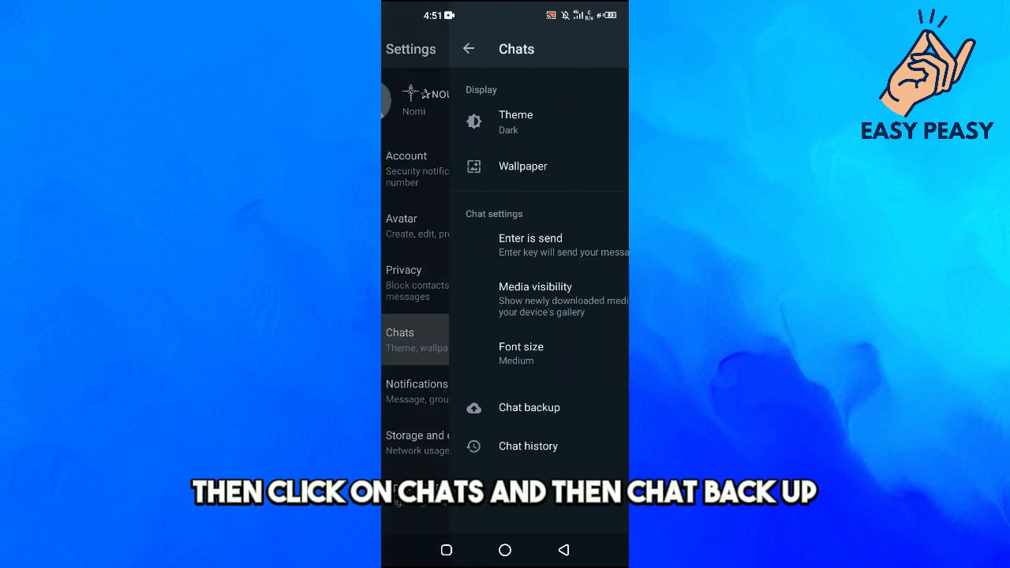
left_click(528, 408)
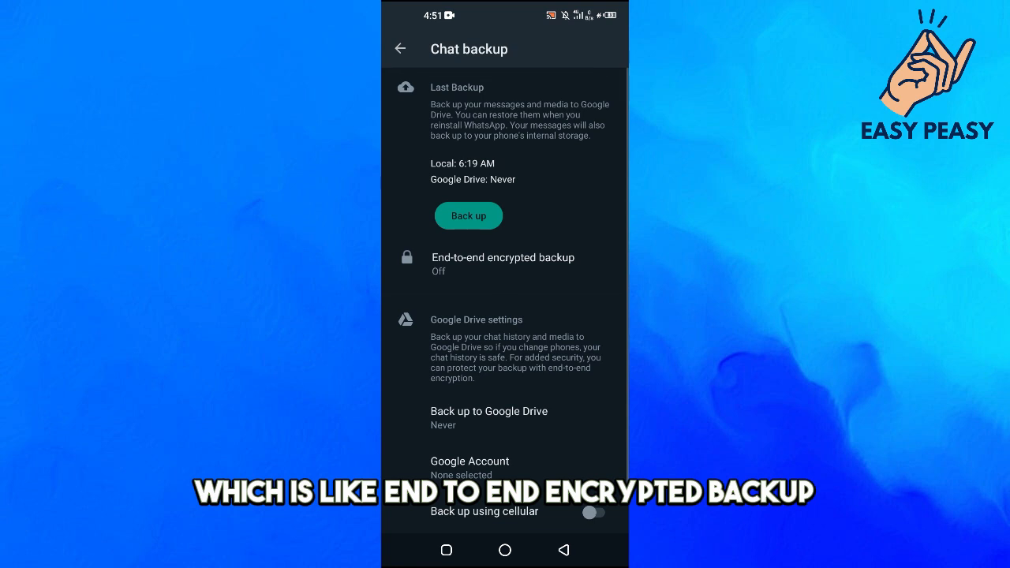
Step: Choose End-to-end encrypted backup and turn it on to reach password creation
left_click(502, 263)
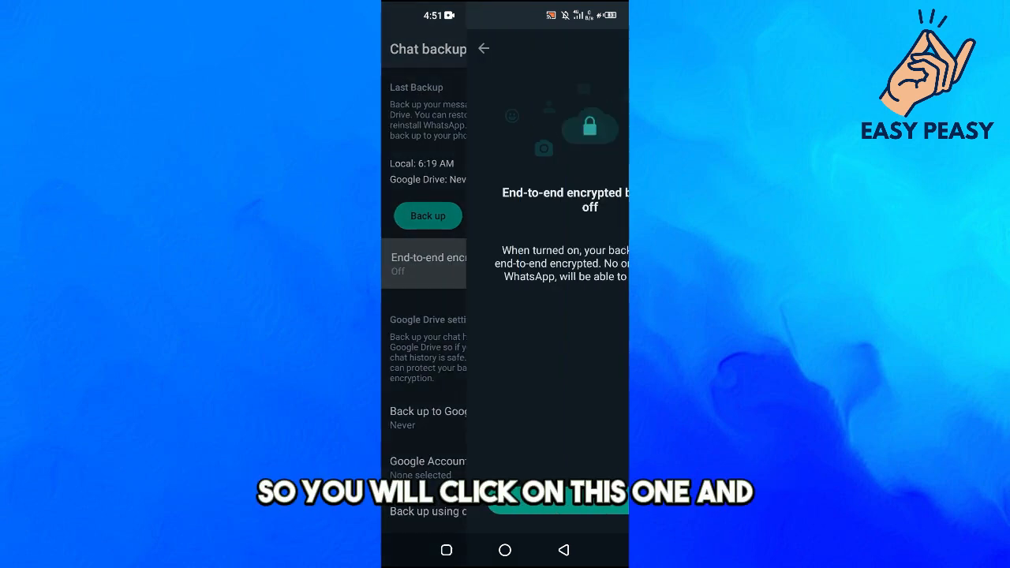
left_click(429, 264)
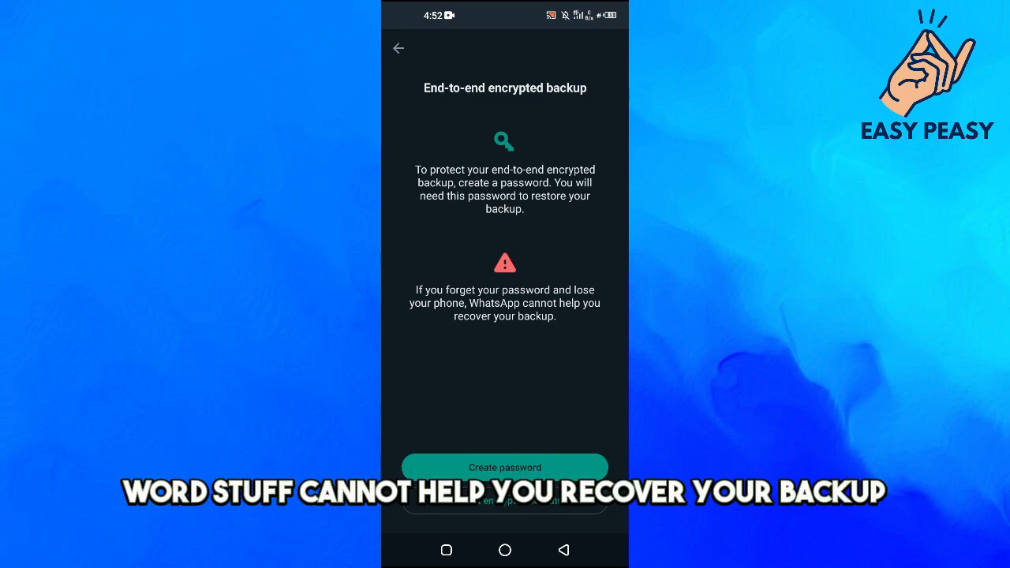
Step: Create and retype a backup password, then confirm creating the encrypted backup
left_click(505, 467)
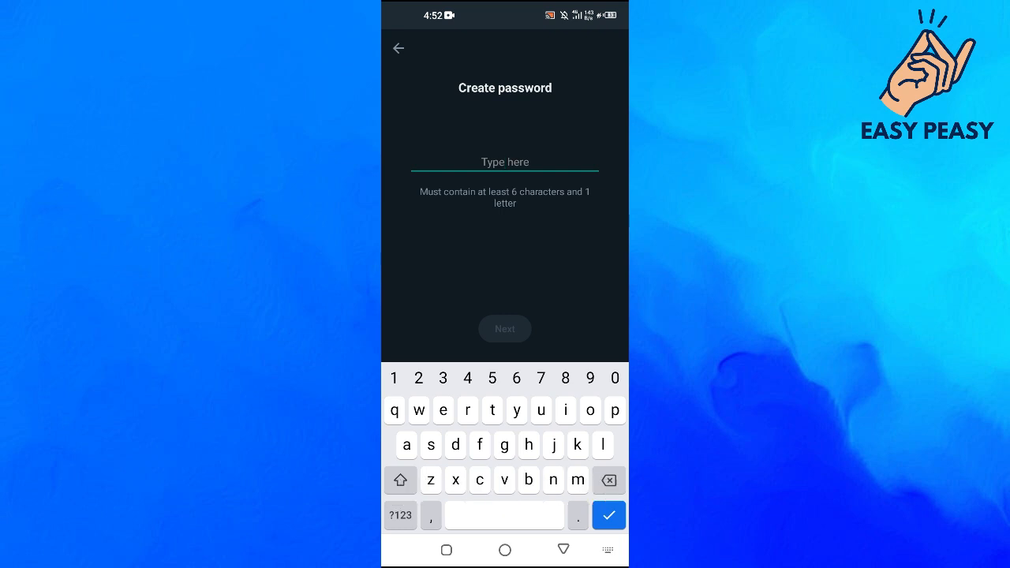
type("n")
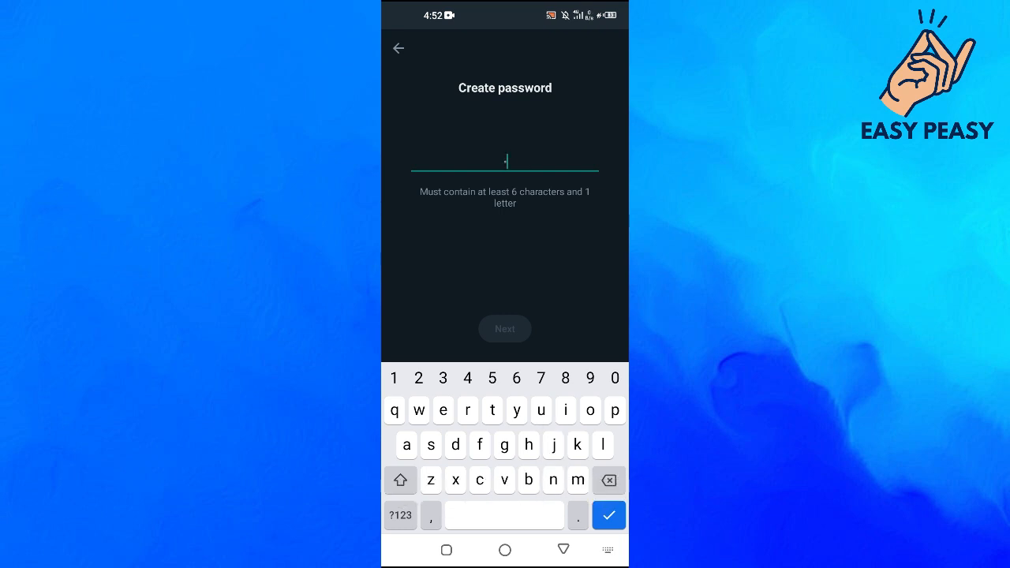
left_click(467, 377)
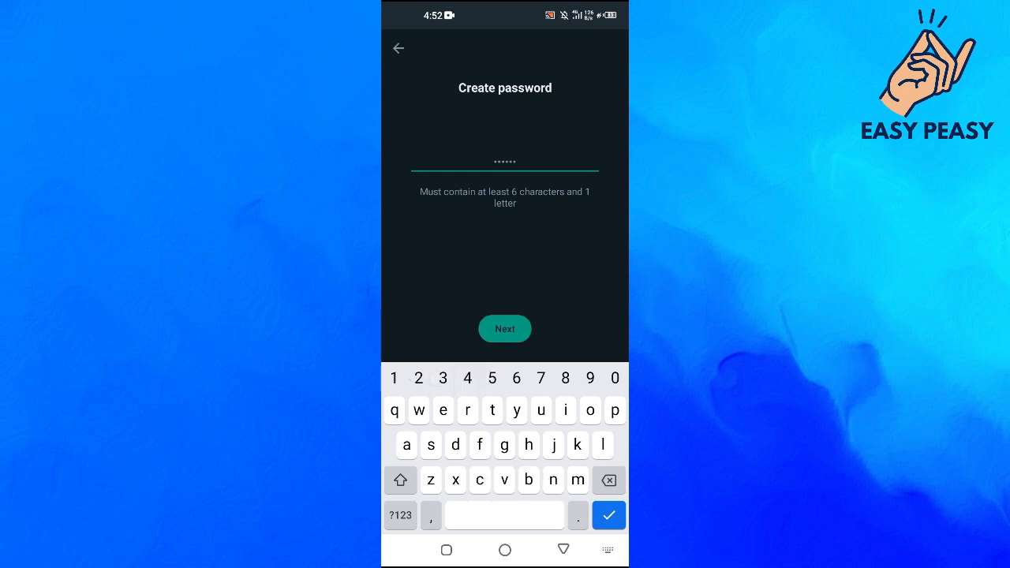
left_click(504, 328)
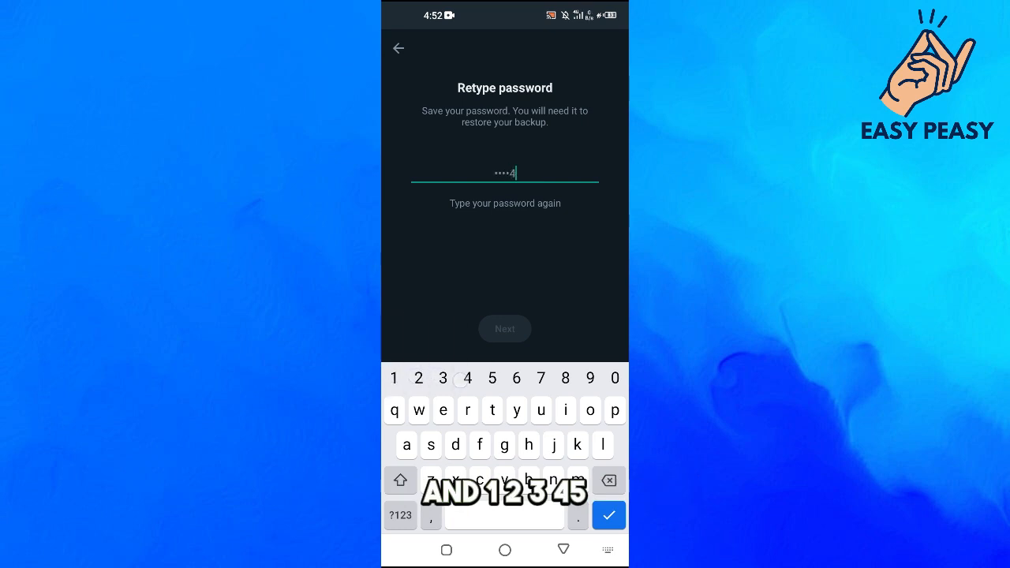
left_click(608, 516)
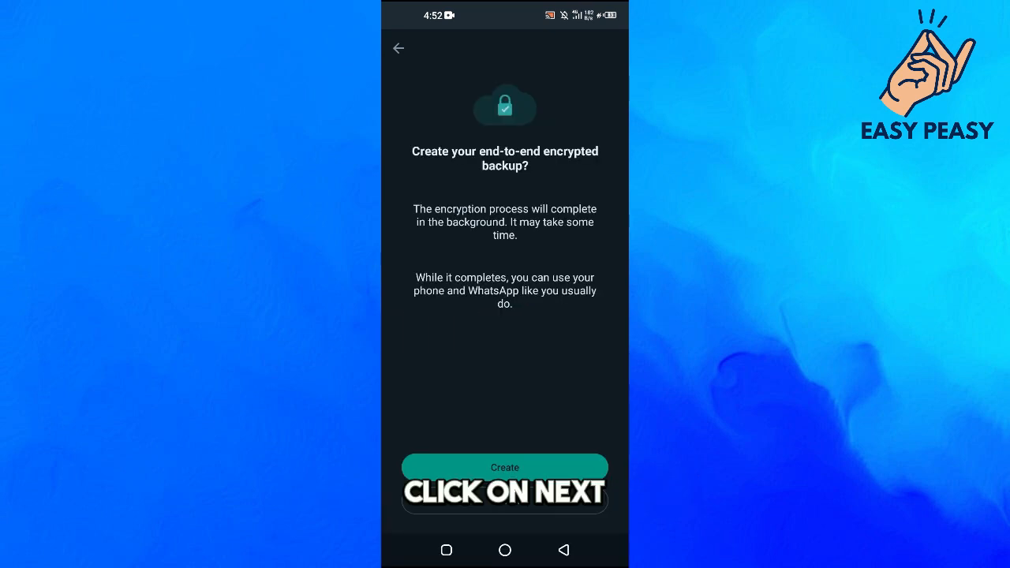
left_click(504, 466)
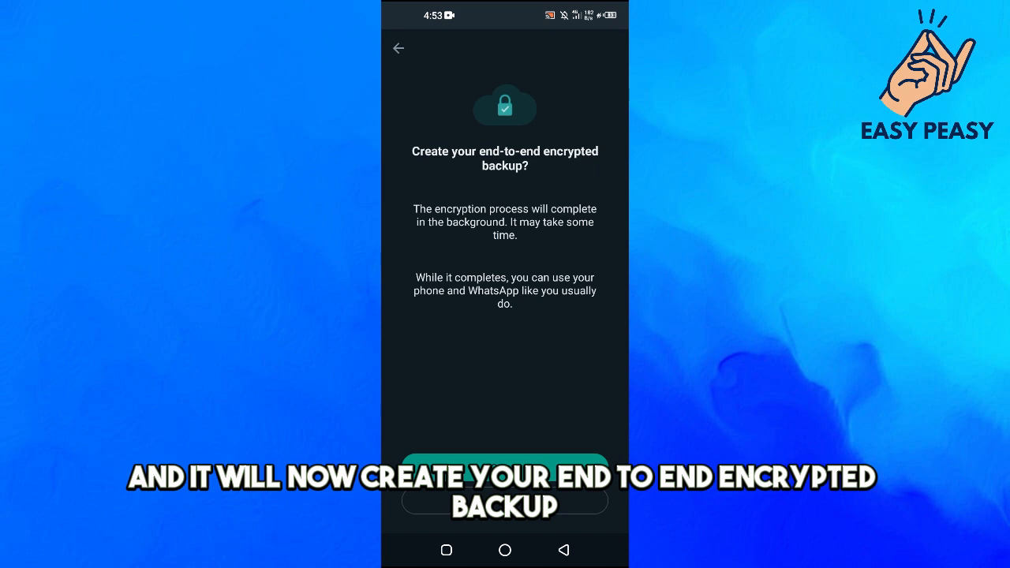